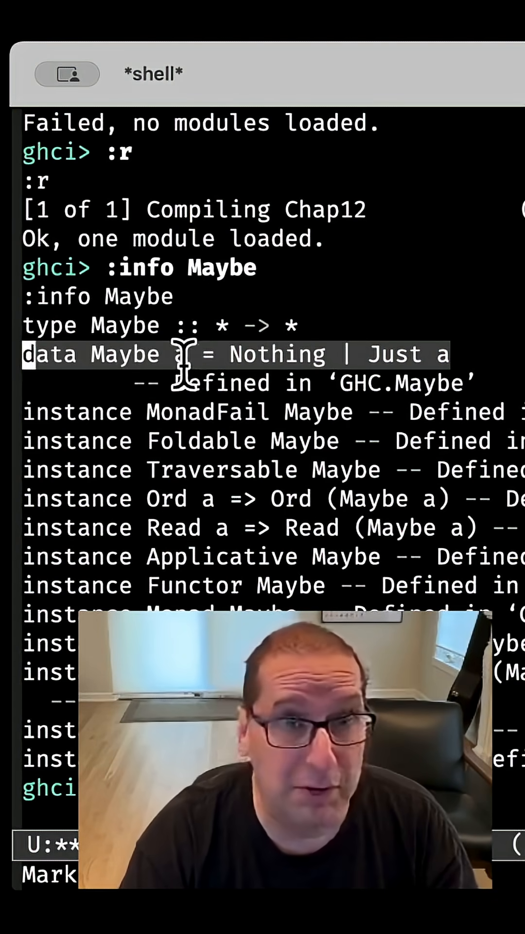
# Highlight the 'data Maybe' declaration with its Nothing and Just constructors in the GHCi output.
pyautogui.doubleClick(277, 354)
pyautogui.write(':info Either')
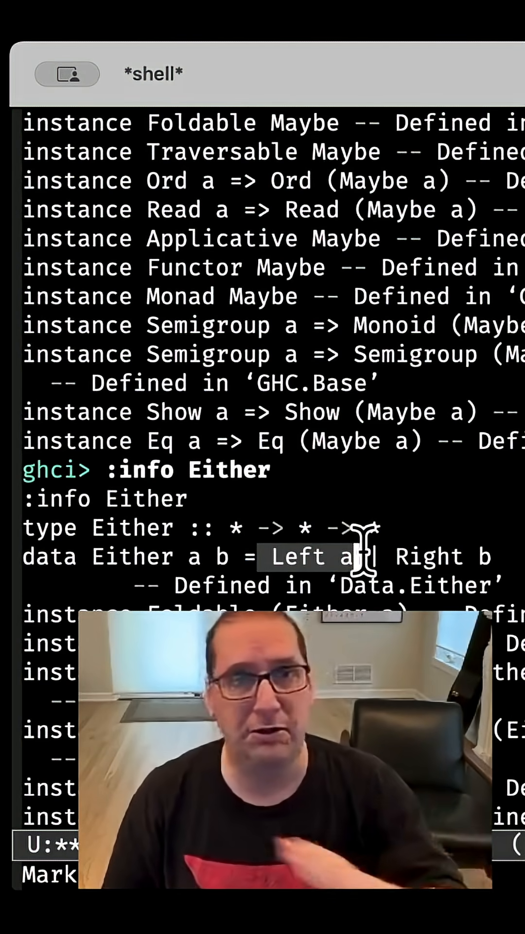
pyautogui.moveTo(426, 503)
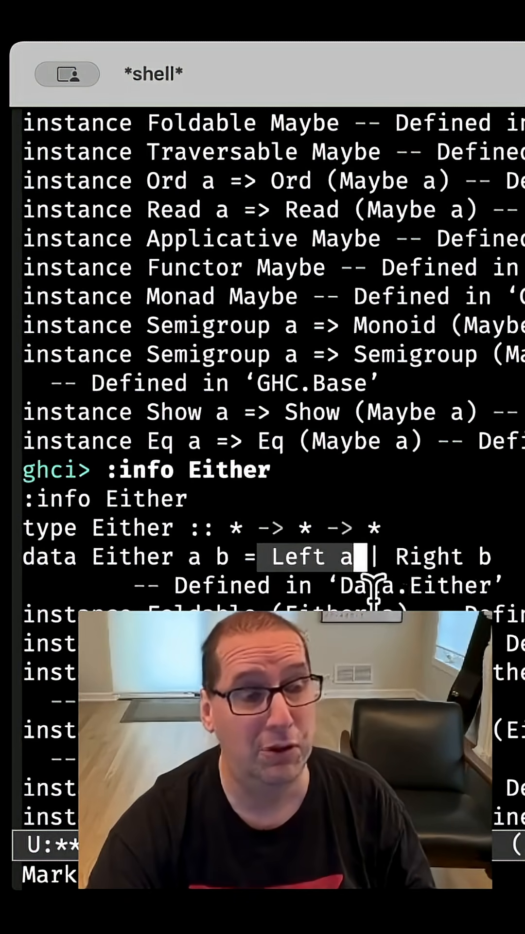
pyautogui.moveTo(272, 545)
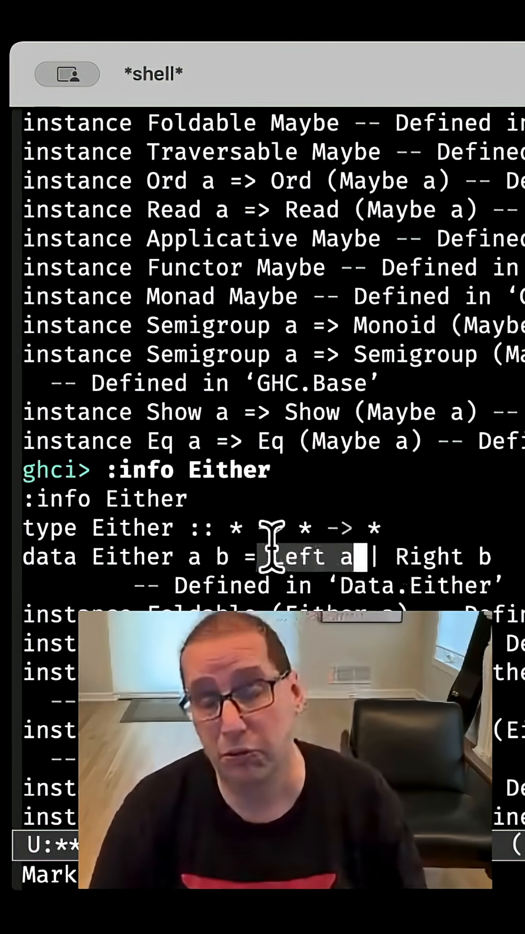